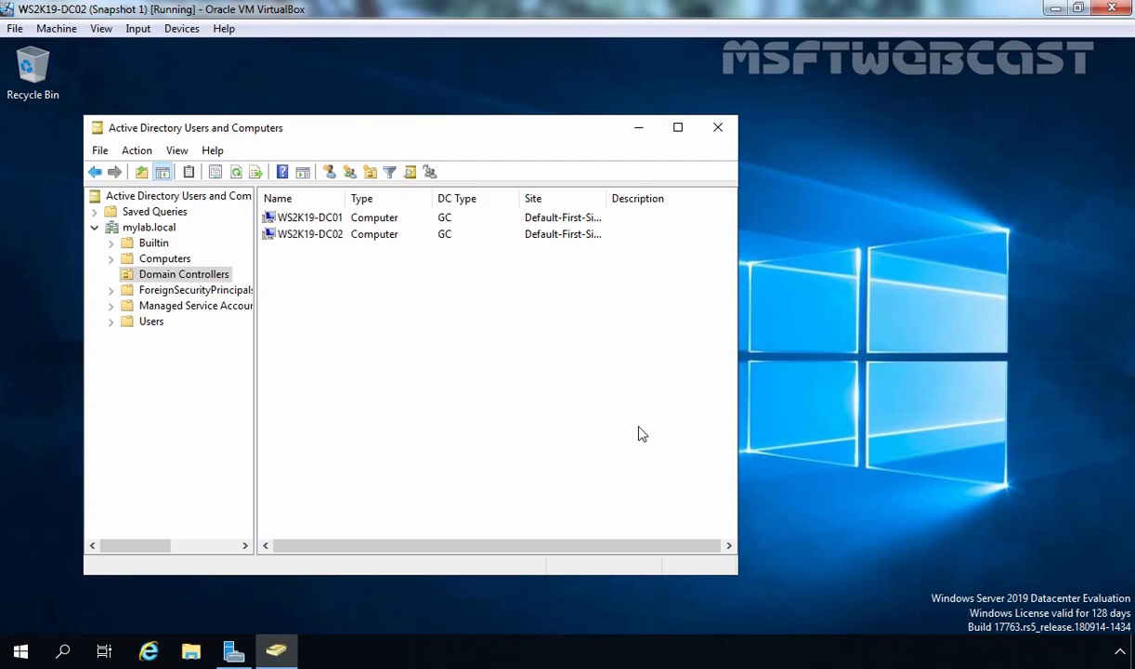
- Launch Windows PowerShell (Admin) from the Start button's quick menu
right_click(21, 651)
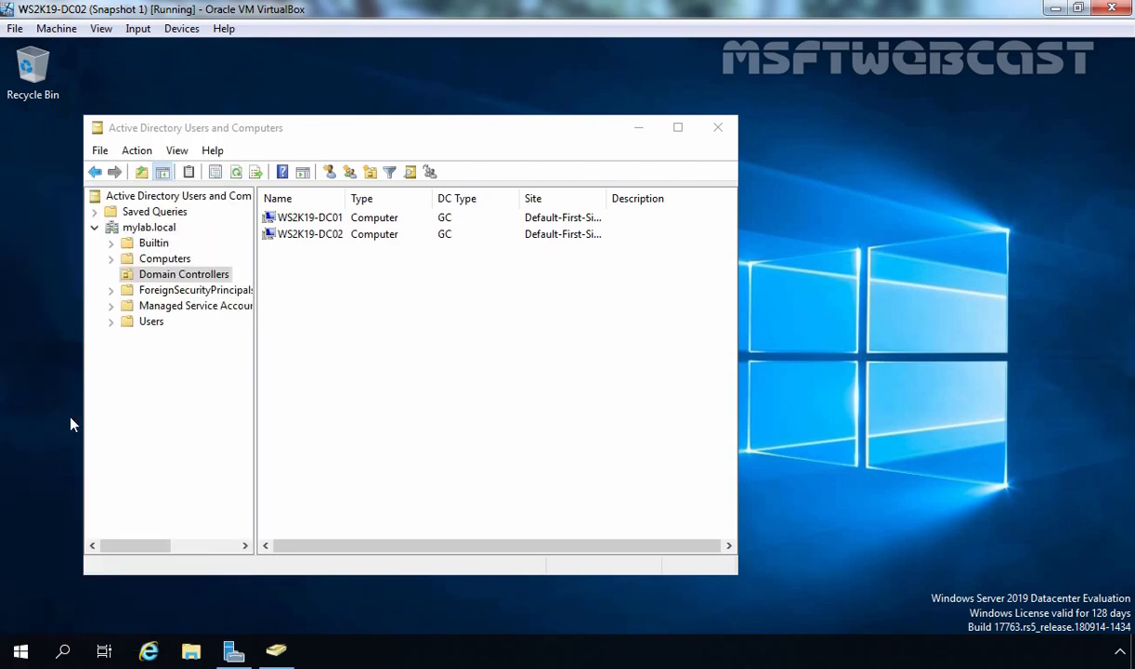
left_click(318, 650)
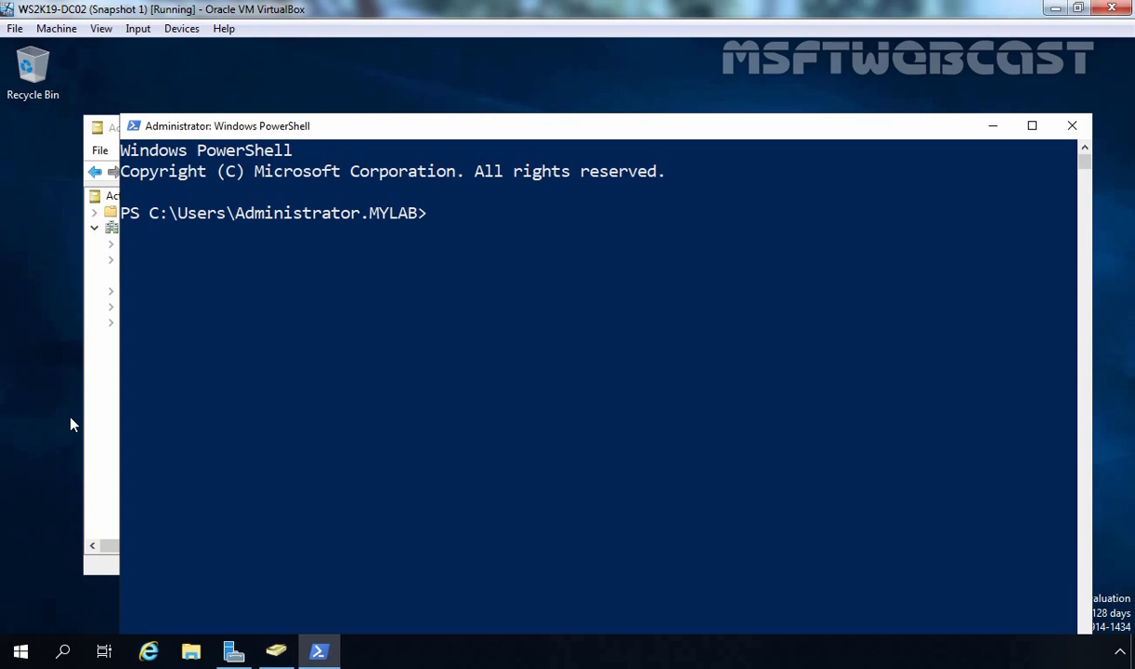
- Run netdom query fsmo showing WS2K19-DC01 holds all five roles; start the Move-ADDirectoryServer command
type("netdom q")
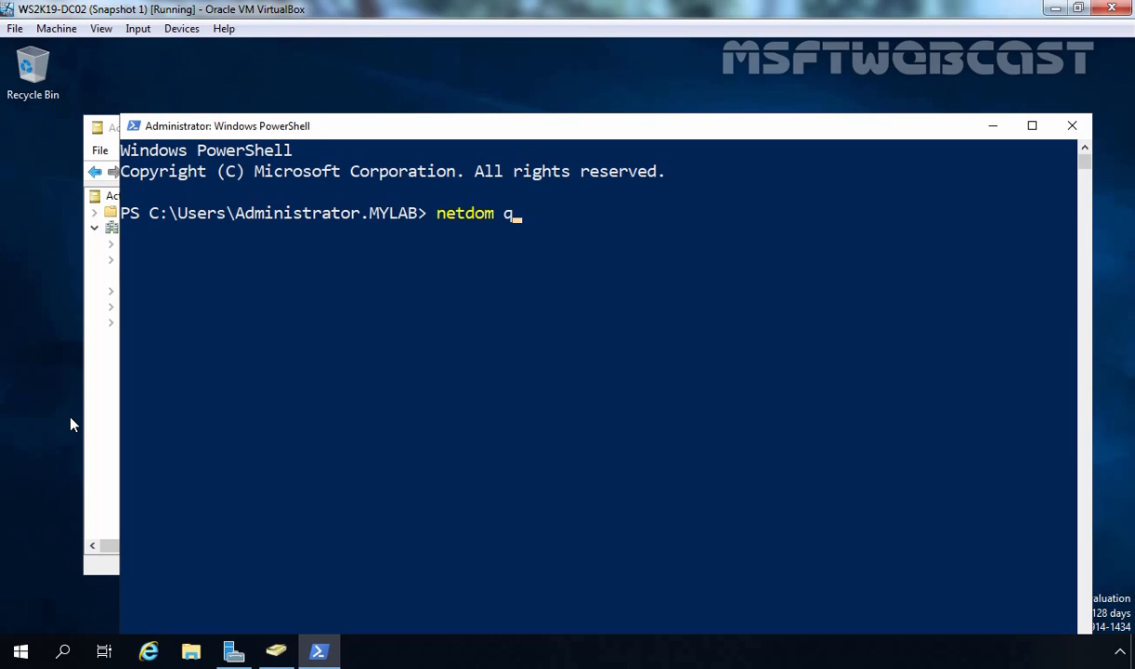
type("uery fsmo")
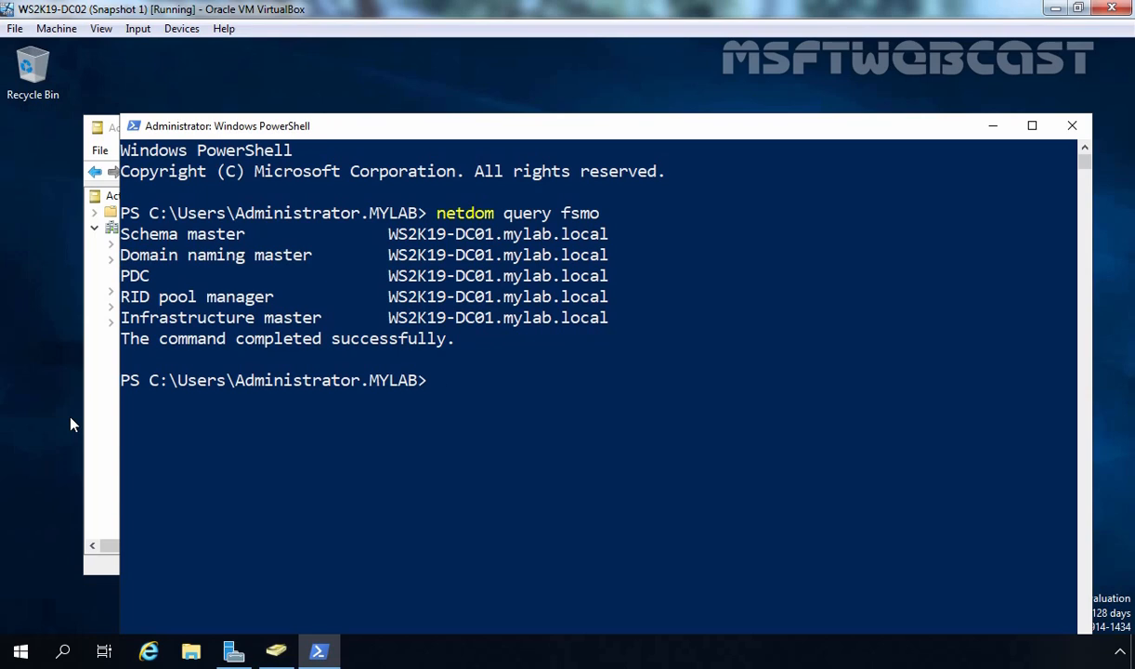
type("Move-ADDirectoryServer")
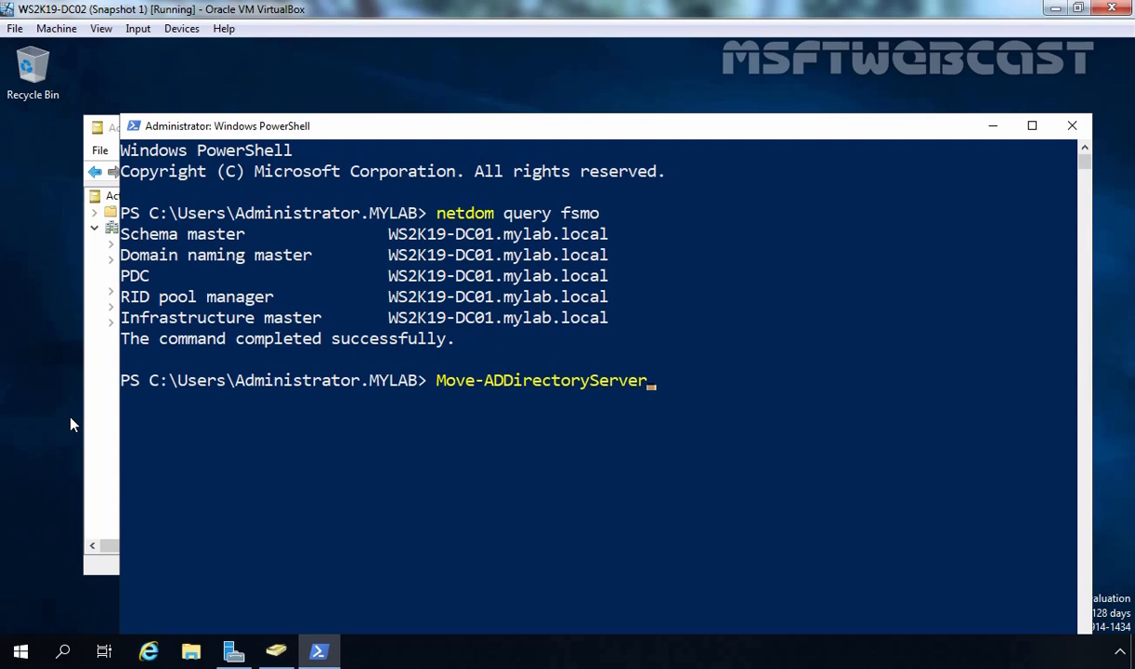
- Enter Move-ADDirectoryServerOperationMasterRole moving all five roles to ws2k19-dc02 with -Force
type("OperationMasterRole")
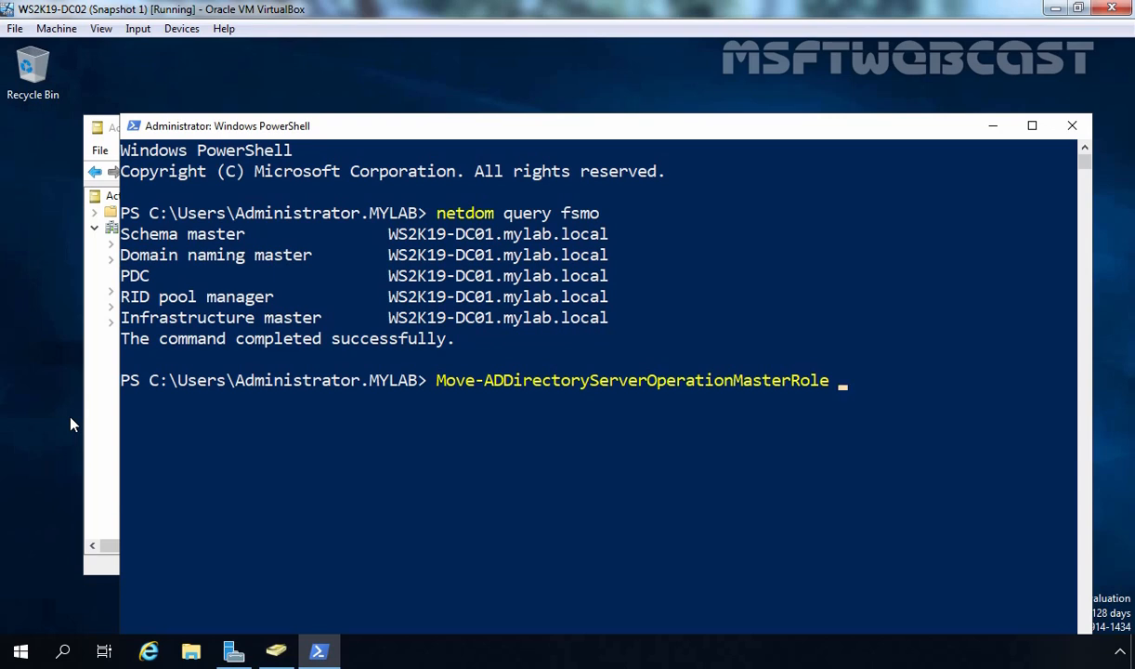
type("-Identity")
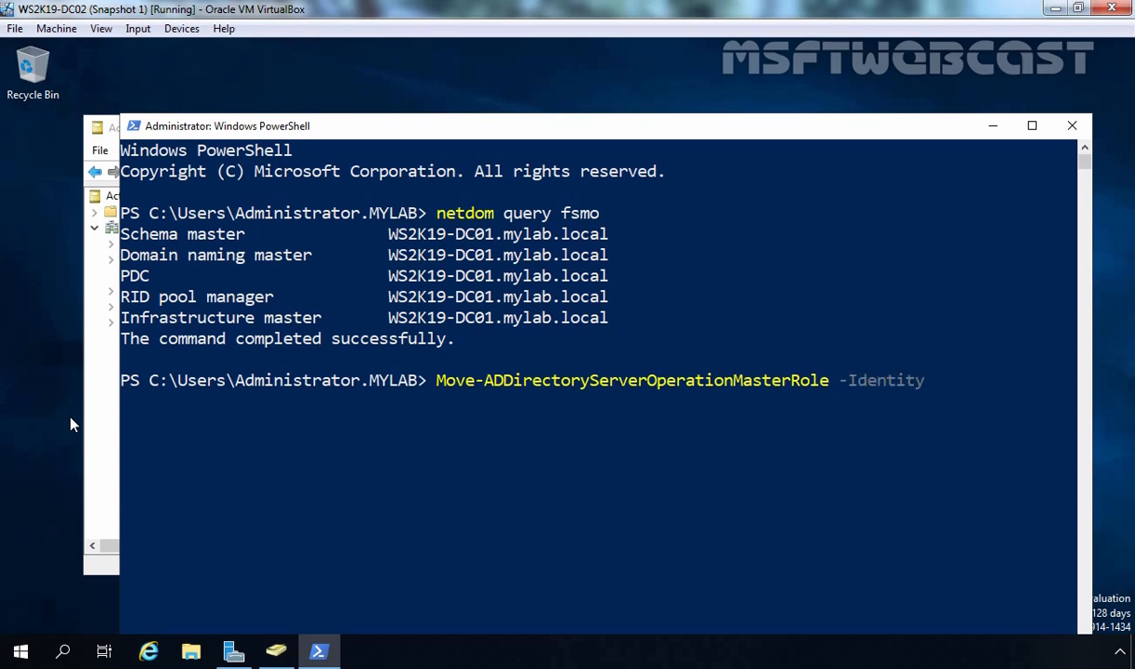
type("ws2k19-dc02")
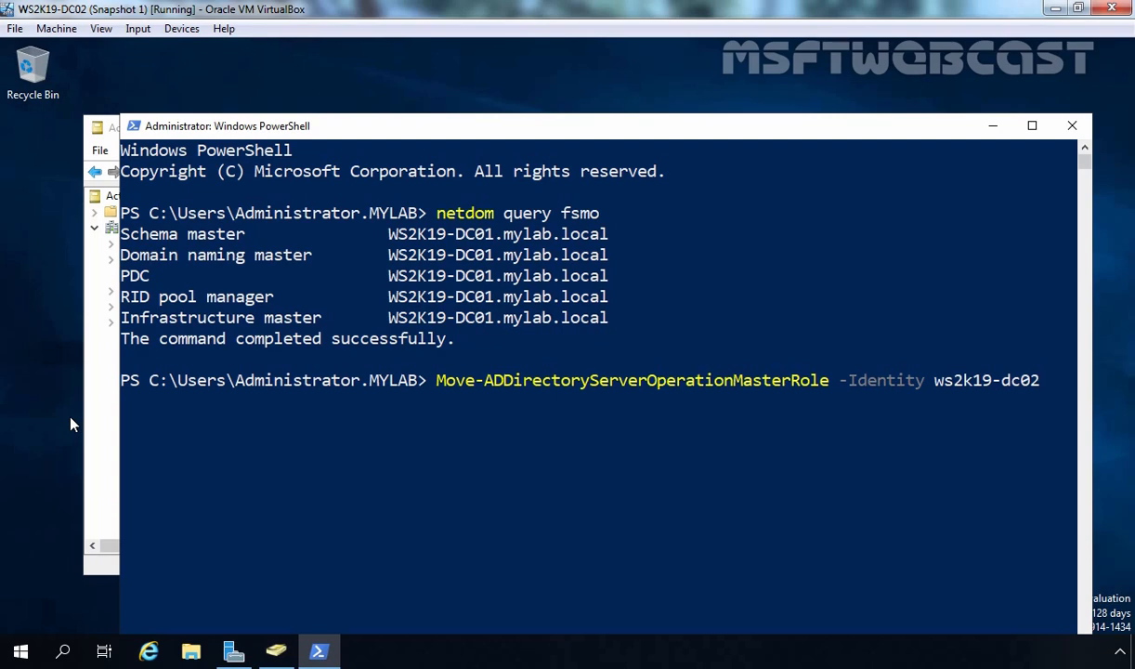
type("-OperationMasterRole")
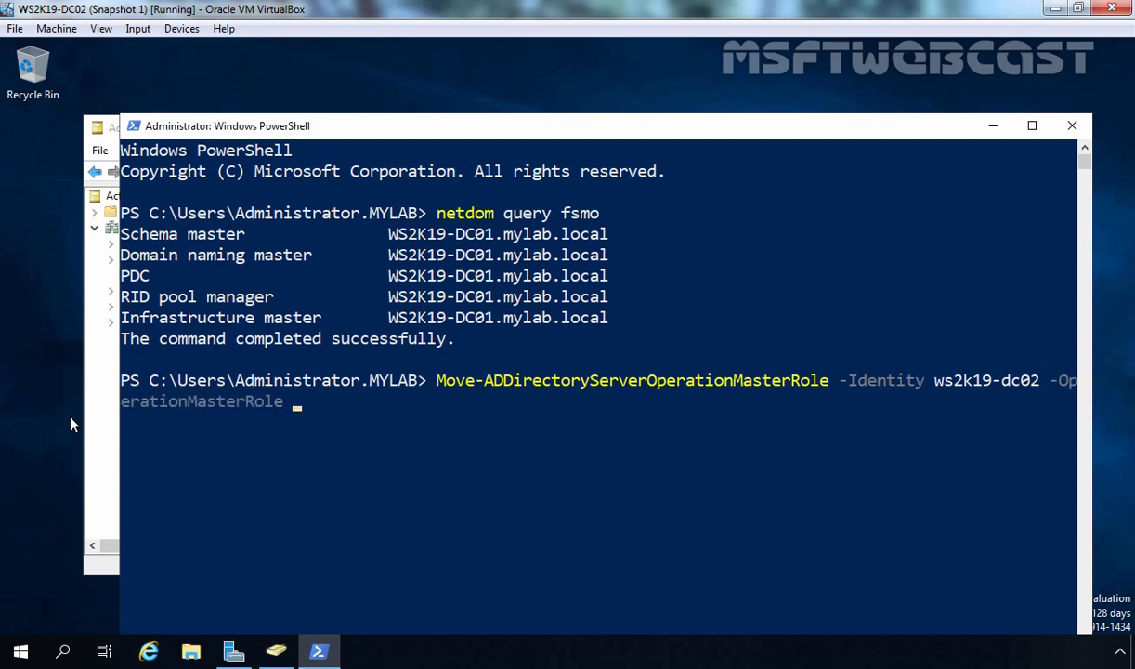
type("SchemaMaster,")
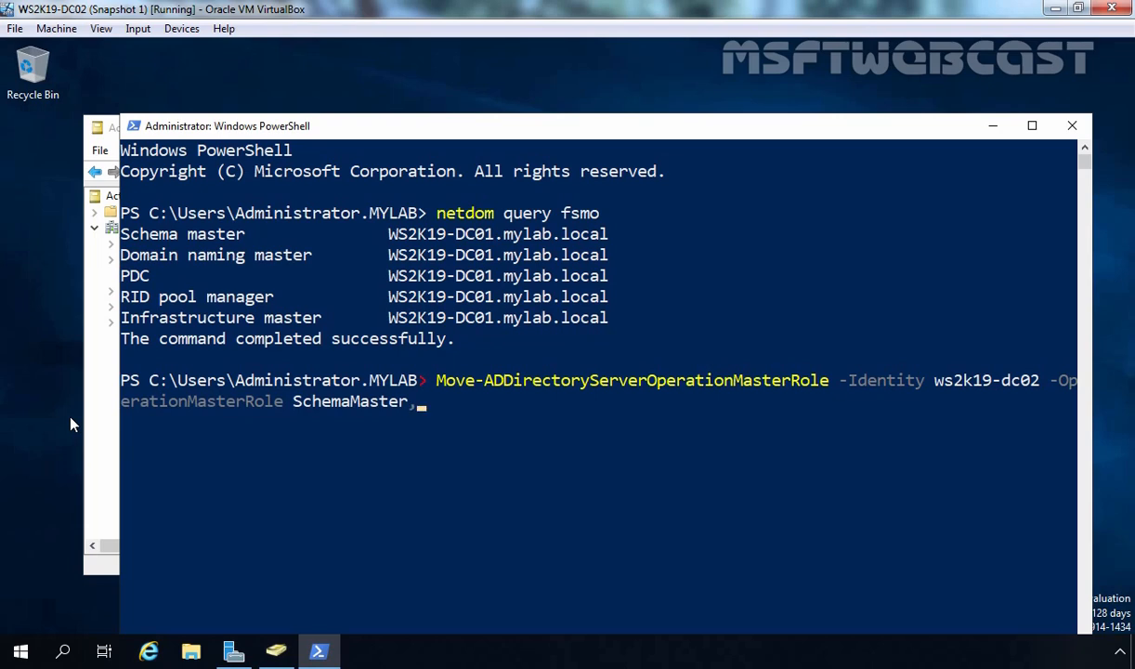
type("DomainNamingMaster")
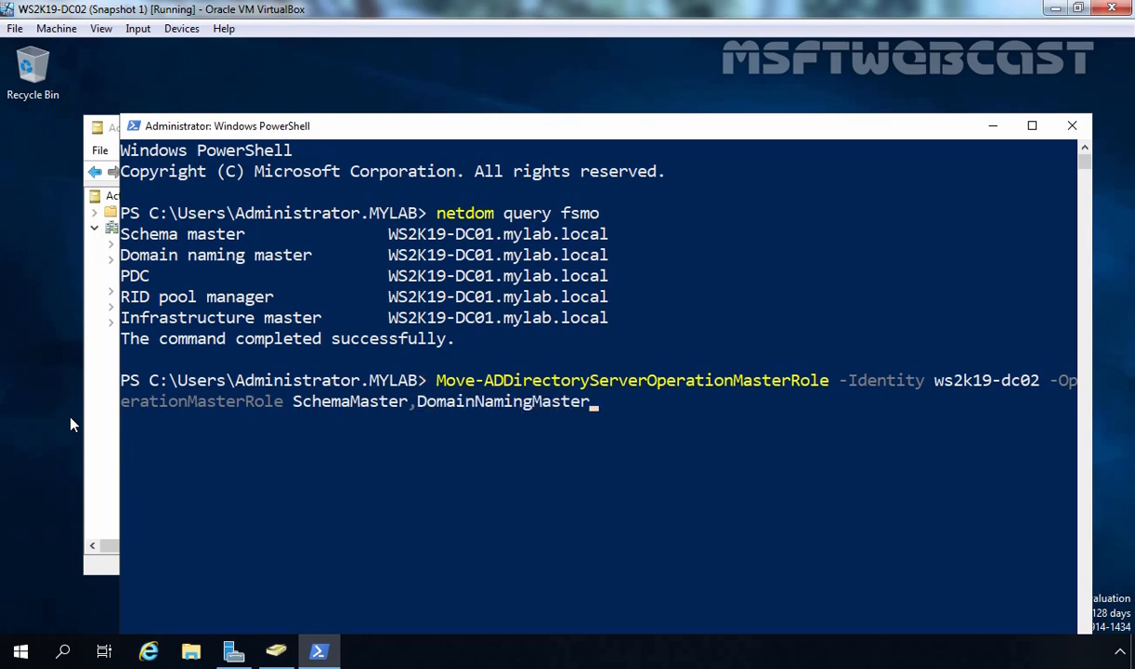
type("PDCEmulator")
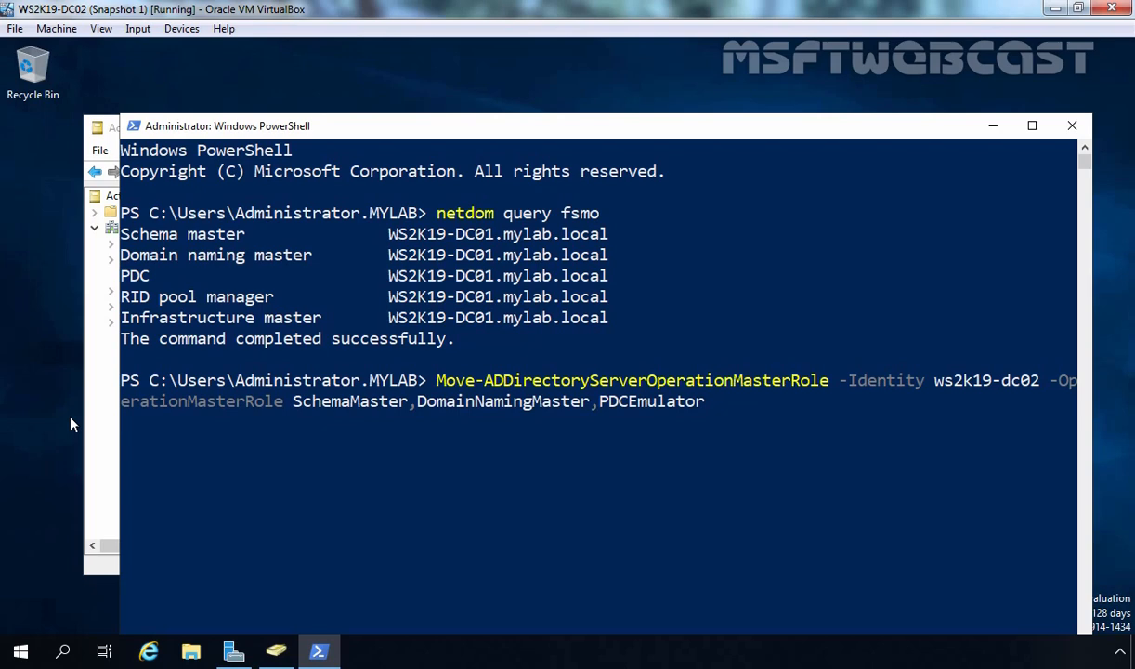
type(",RIDMaster")
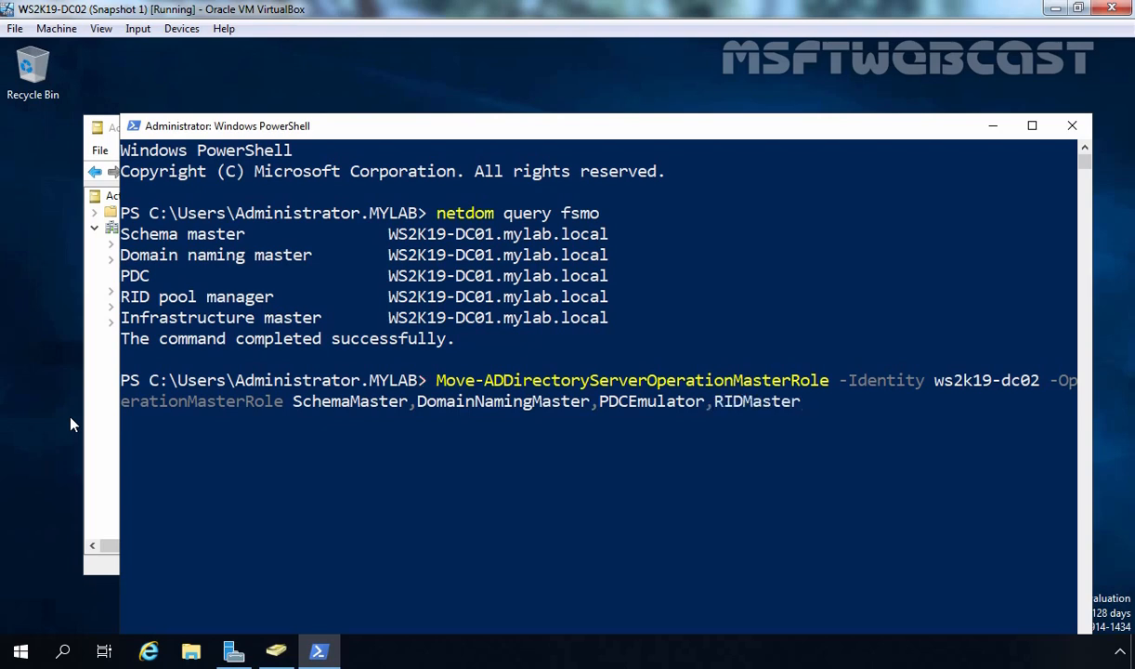
type(",InfrastructureMaster")
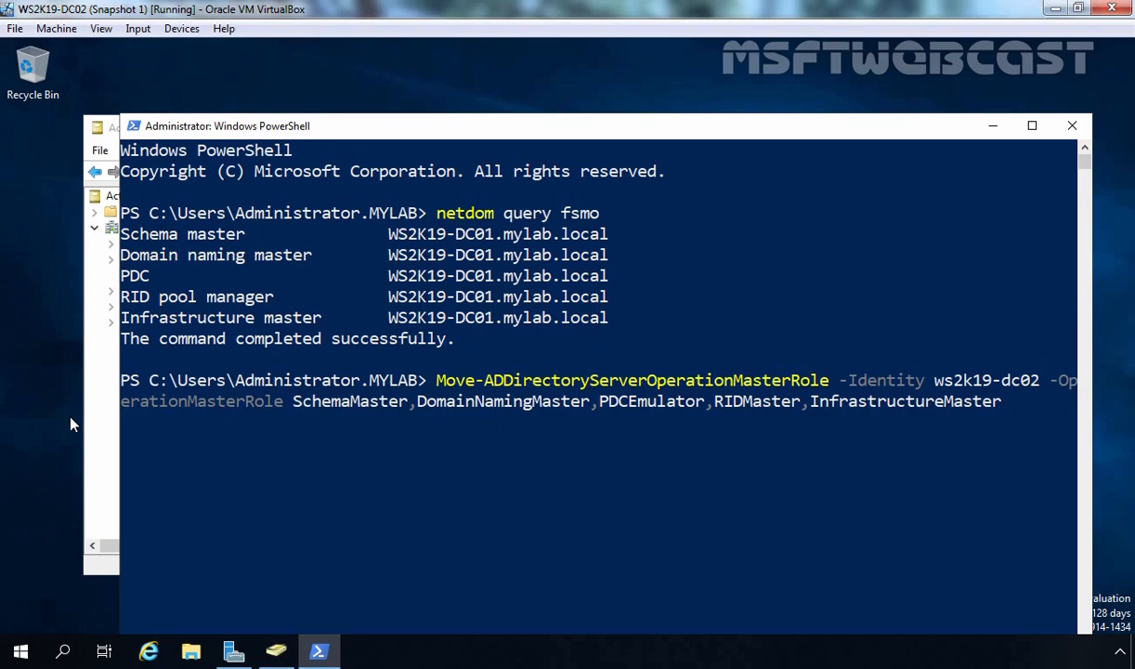
type("-fo")
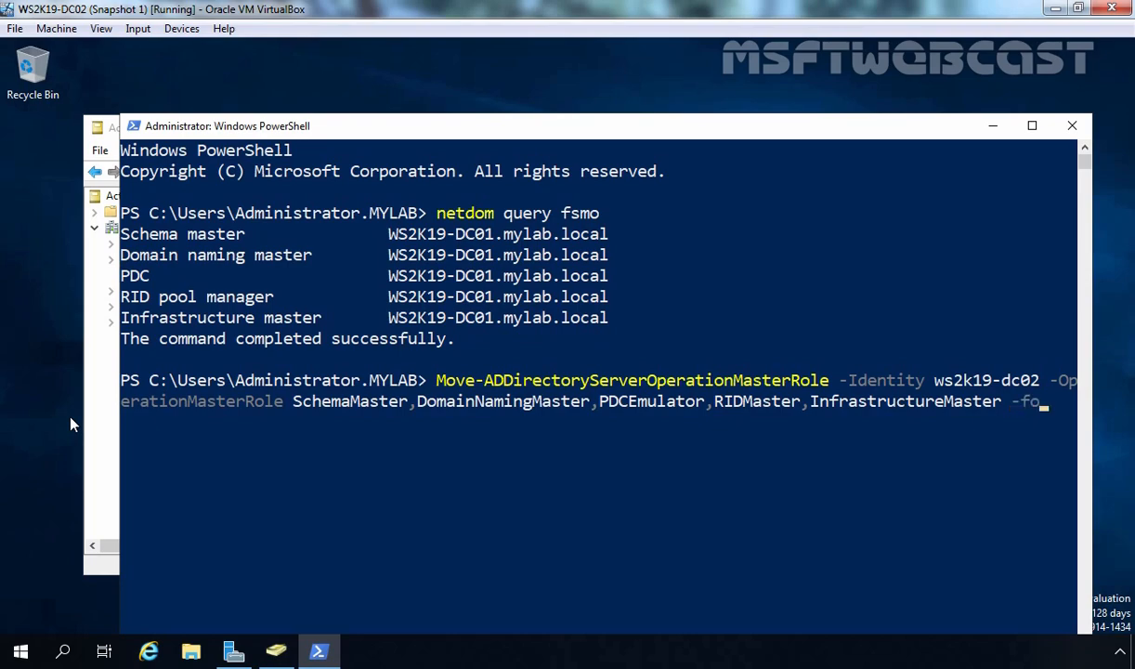
type("rce")
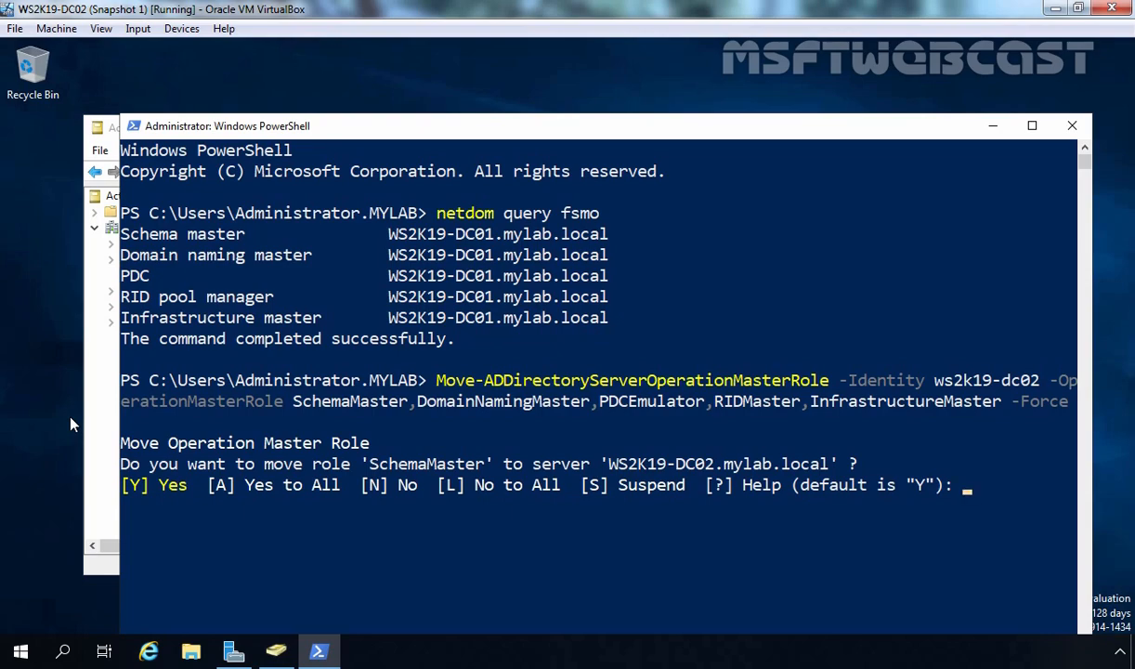
- Answer A (Yes to All) to move SchemaMaster and every other role to WS2K19-DC02
type("A")
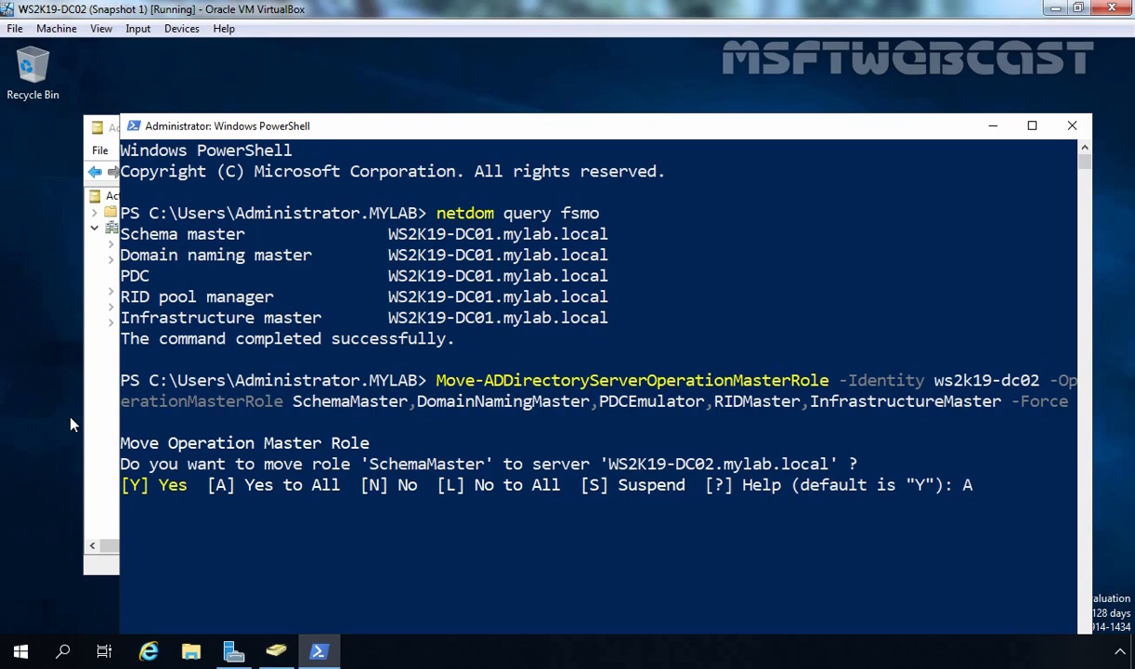
key("Return")
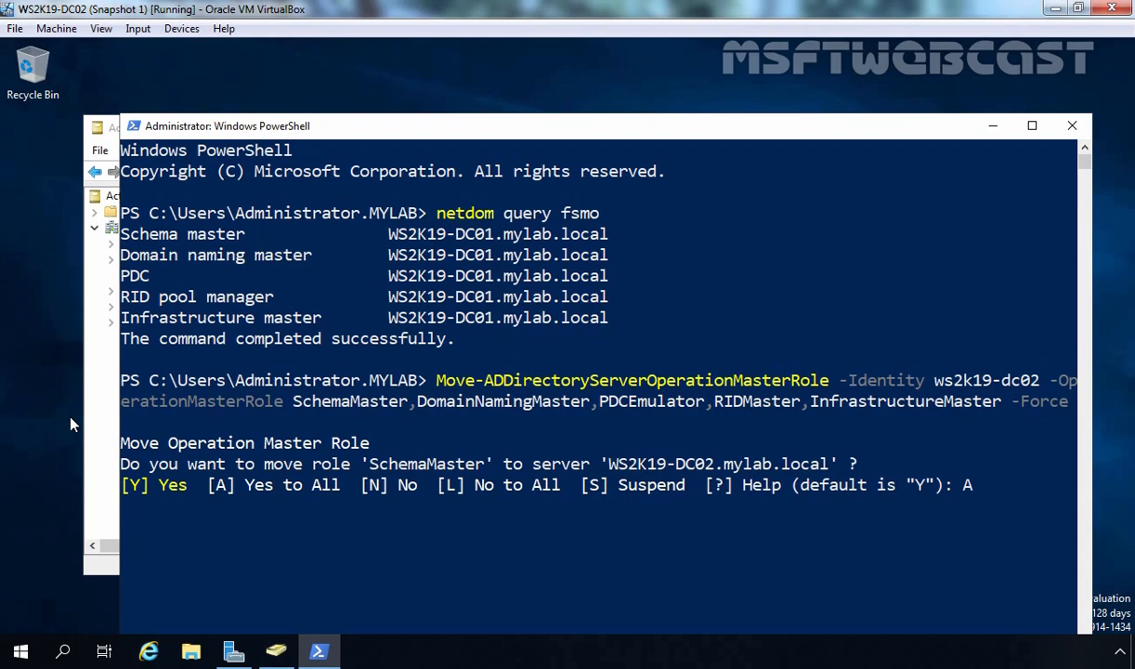
key("Return")
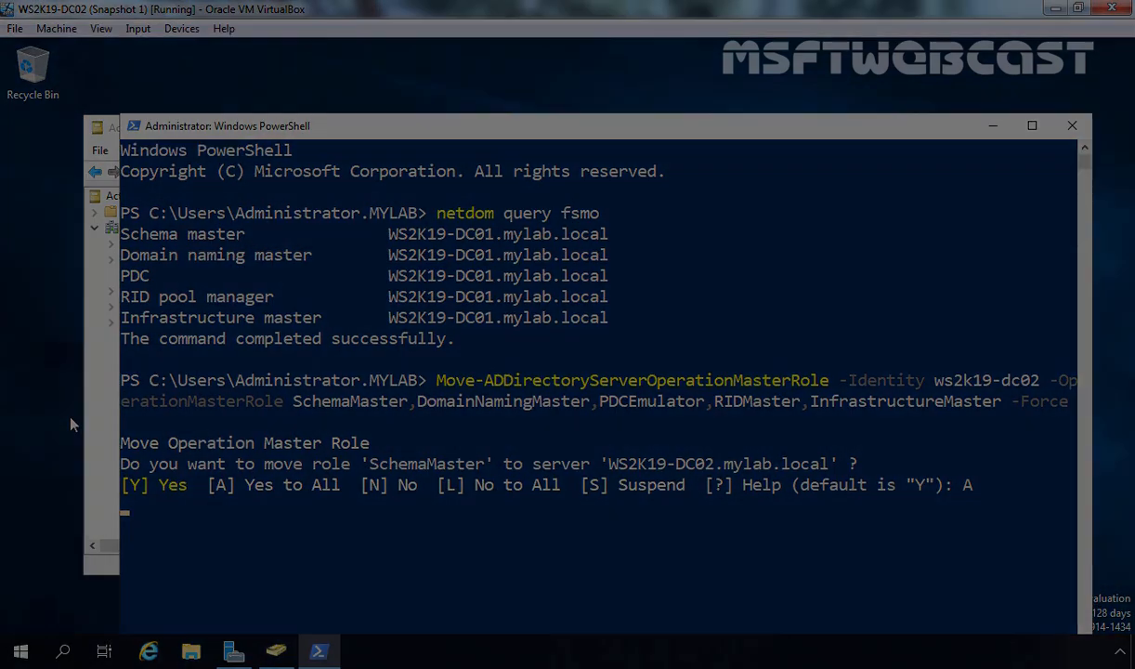
key("Return")
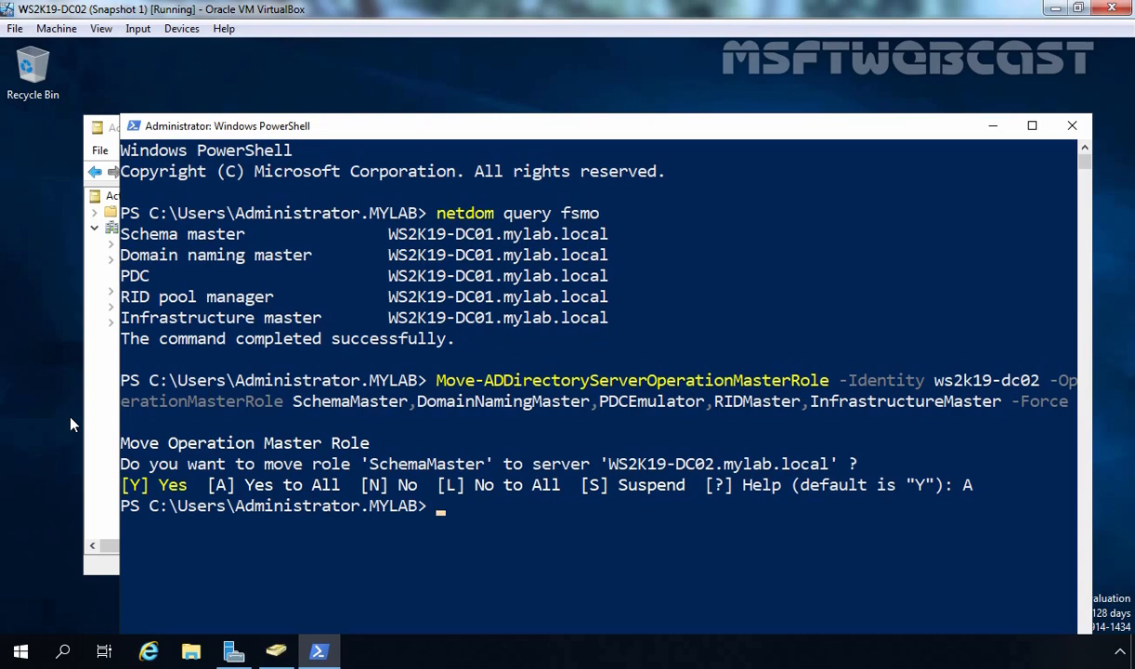
- Rerun netdom query fsmo confirming WS2K19-DC02 holds all roles, then return to Active Directory Users and Computers
type("netdom query fsmo")
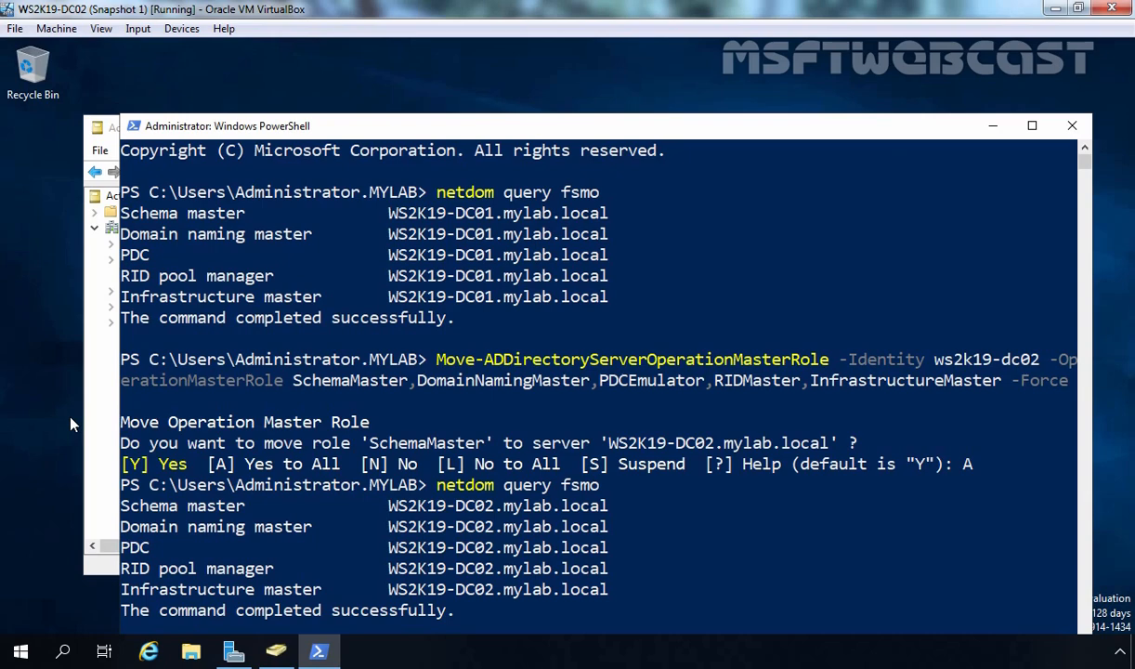
left_click(275, 650)
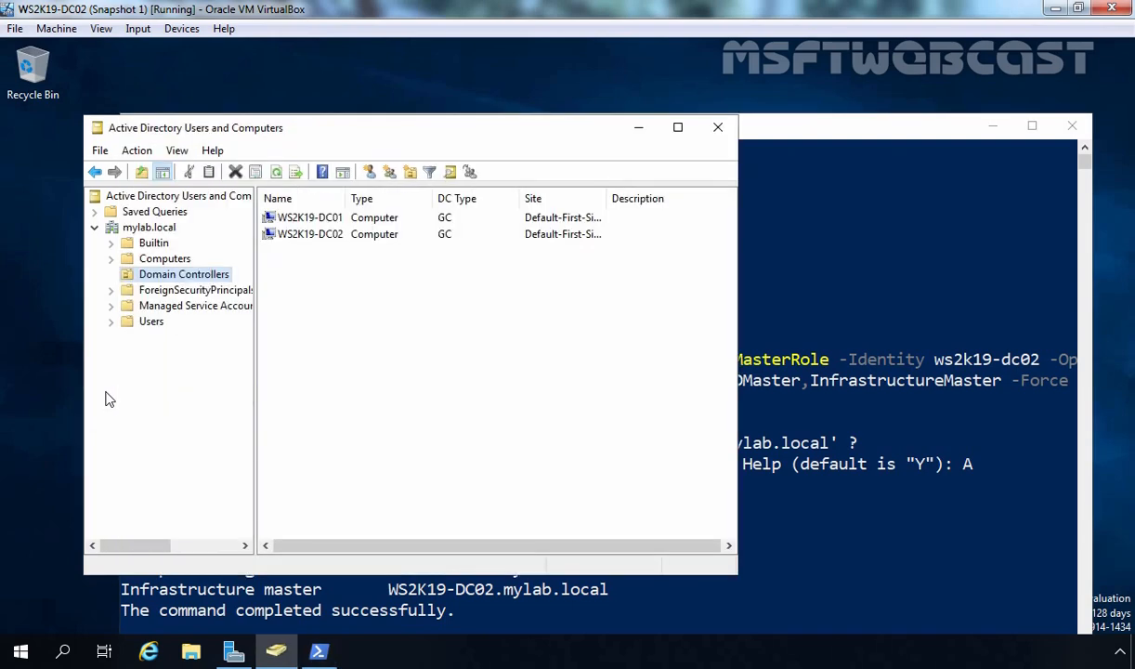
mouse_move(293, 242)
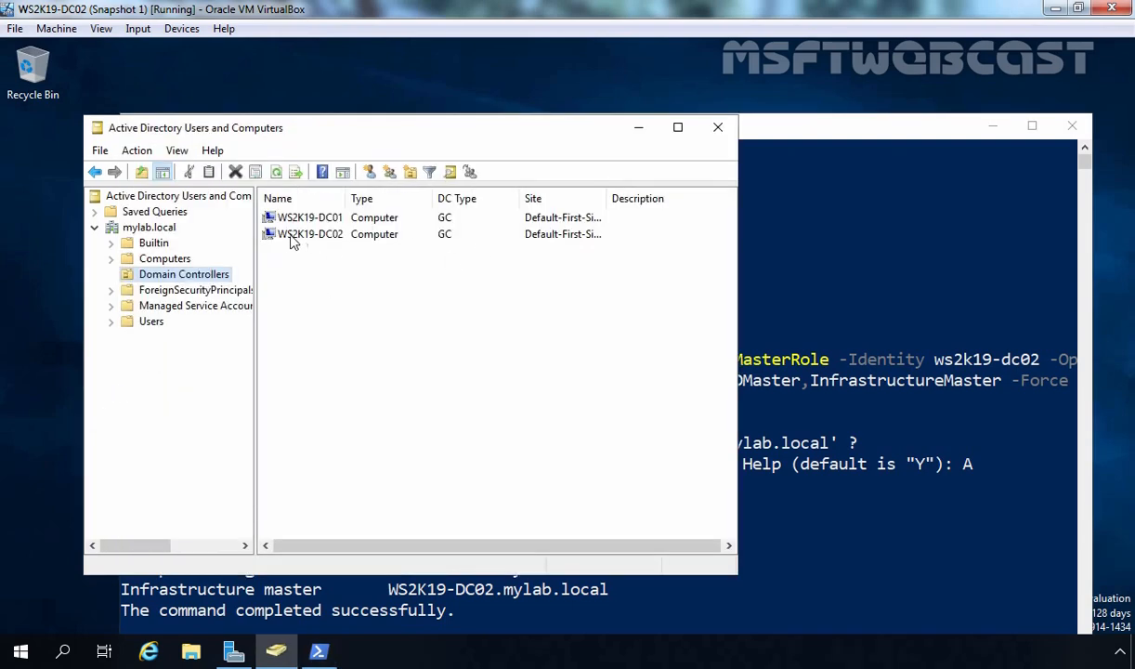
mouse_move(433, 238)
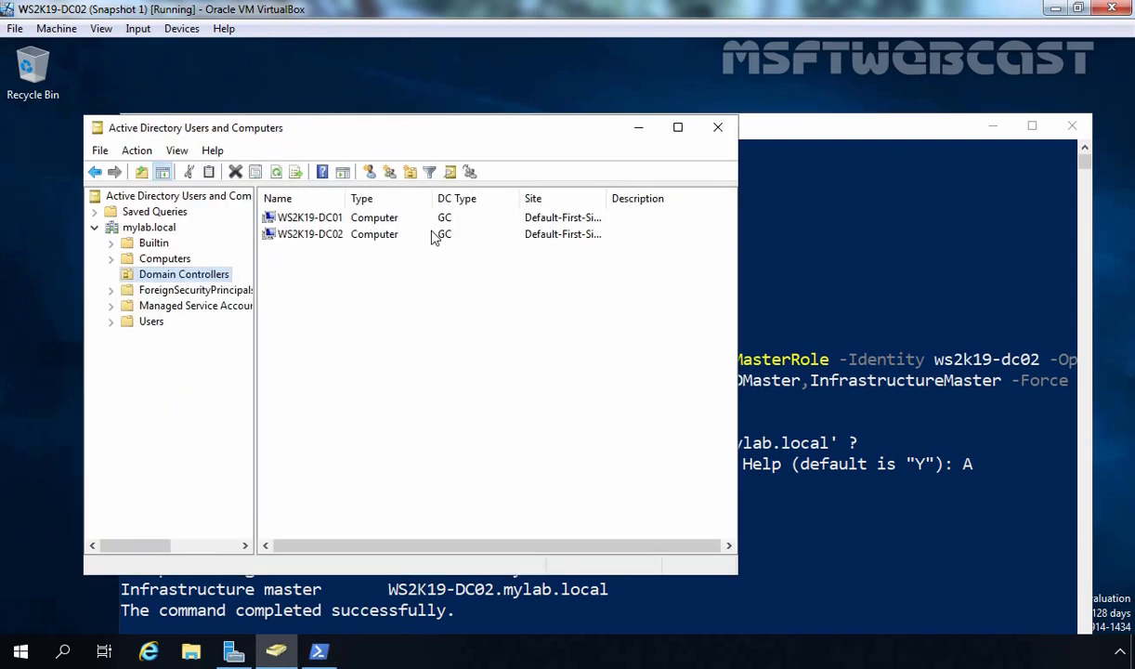
mouse_move(441, 301)
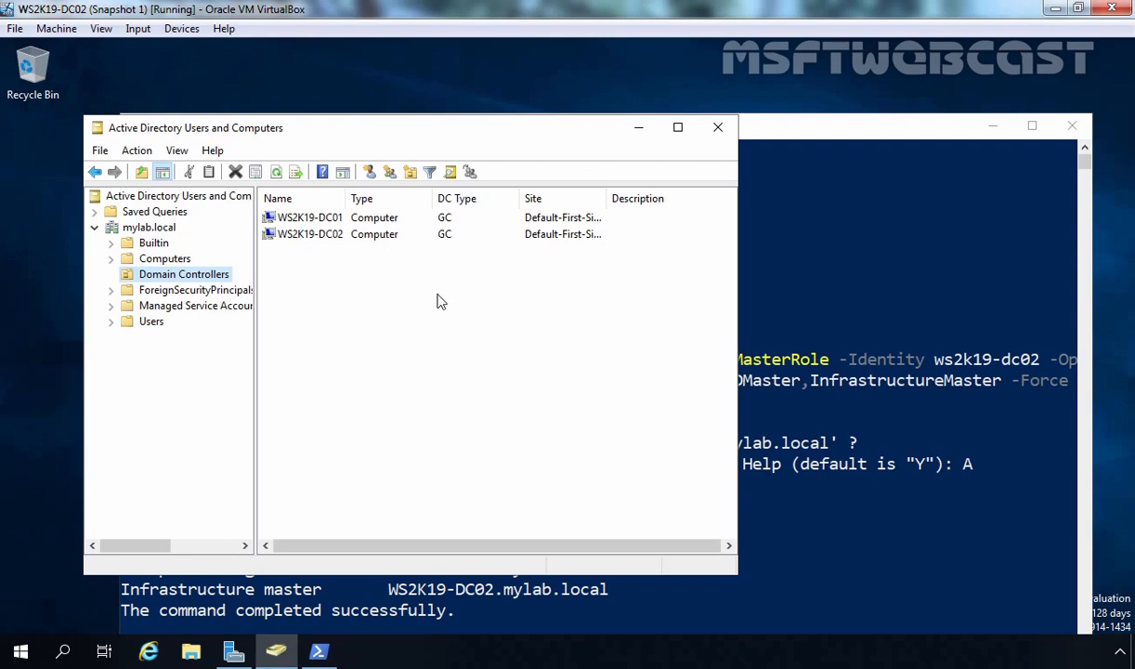